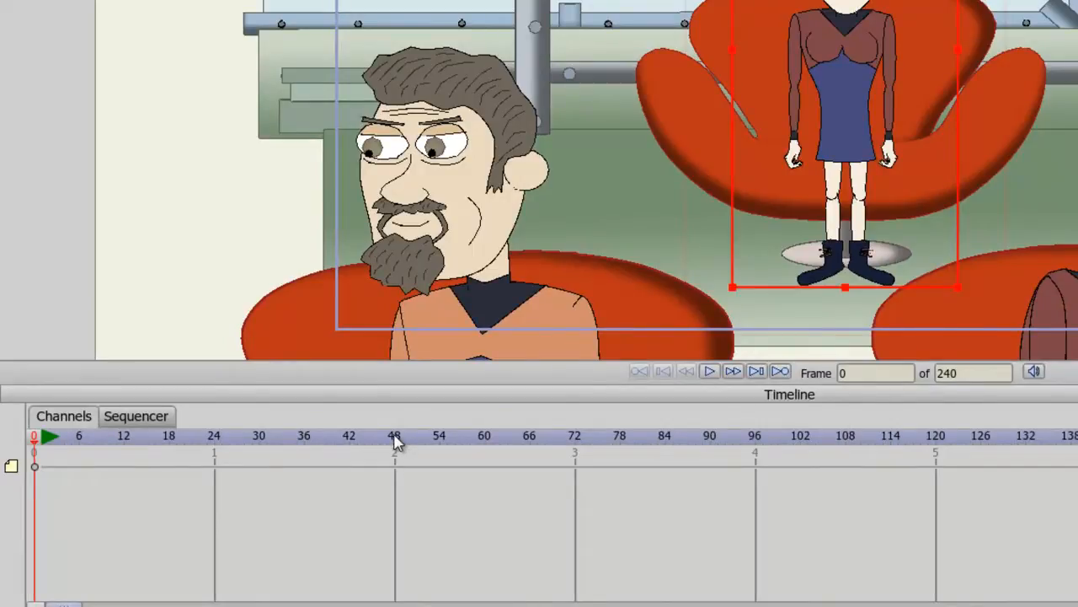
Step: Key the standing woman's spread-arm, wide-legged pose at frame 24
{"action": "left_click", "coordinate": [396, 435]}
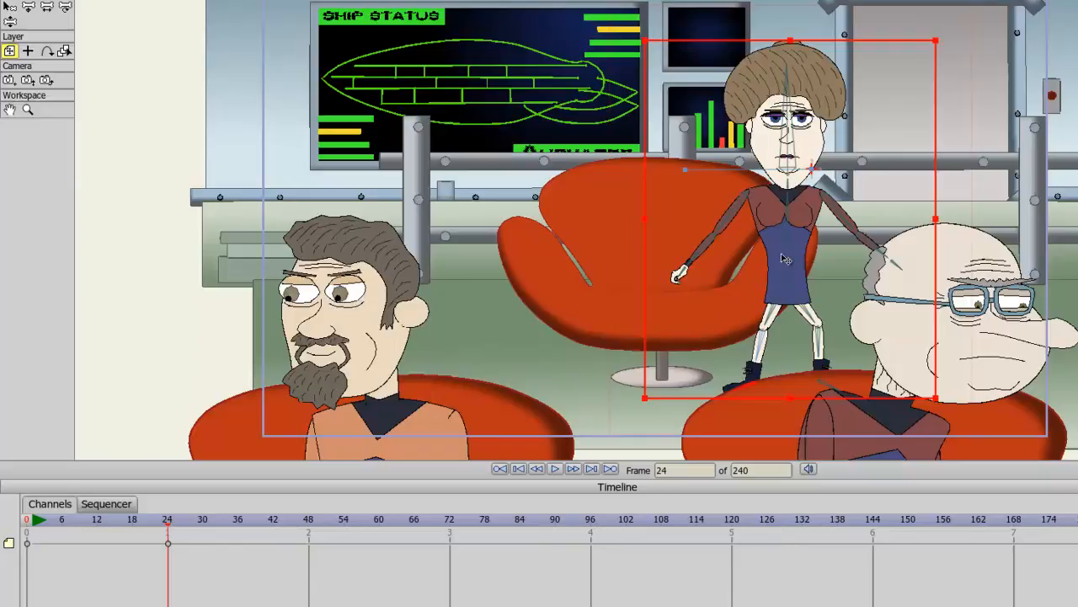
{"action": "left_click", "coordinate": [49, 9]}
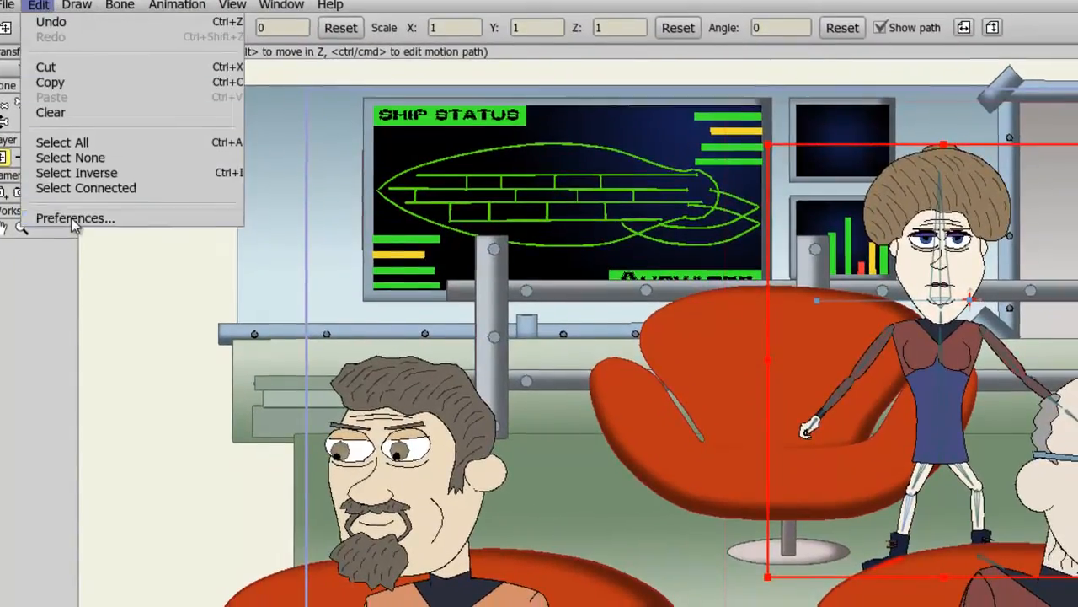
Step: Uncheck Consolidate timeline channels on the Preferences Options tab and confirm
{"action": "left_click", "coordinate": [75, 217]}
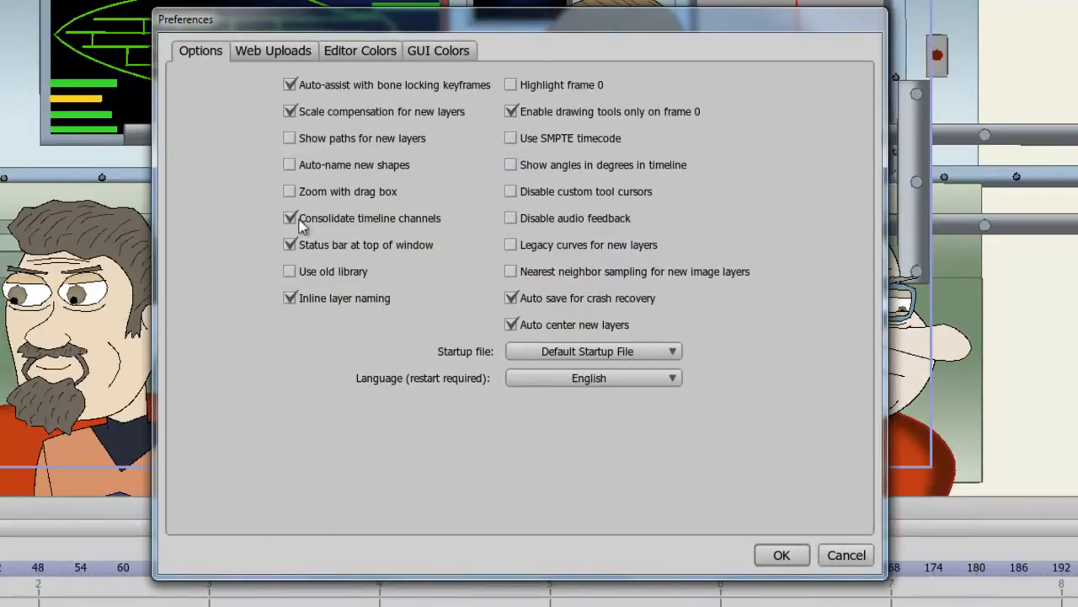
{"action": "left_click", "coordinate": [290, 218]}
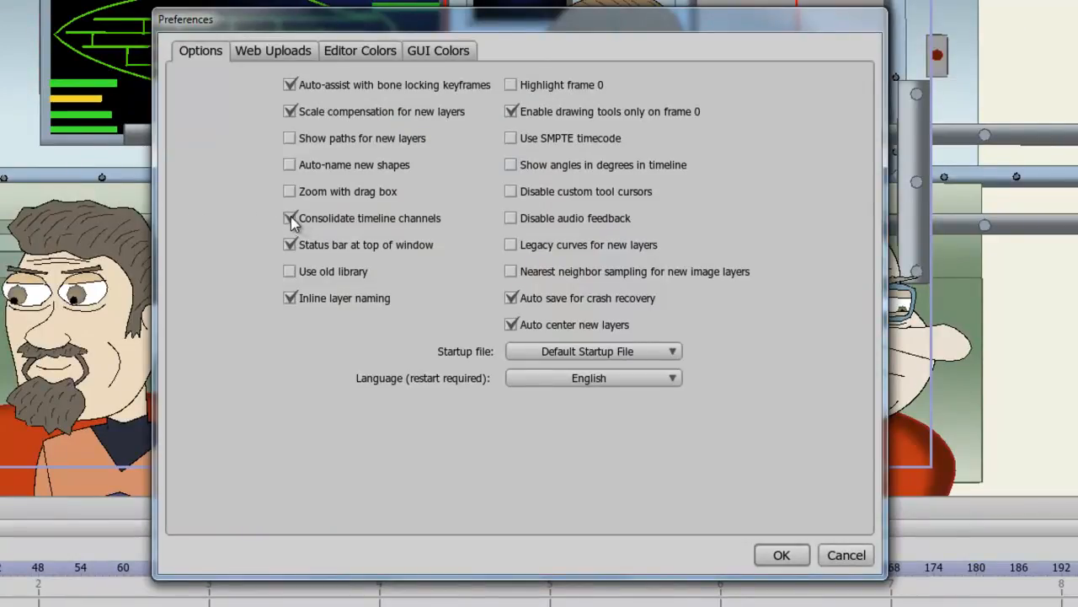
{"action": "left_click", "coordinate": [290, 217]}
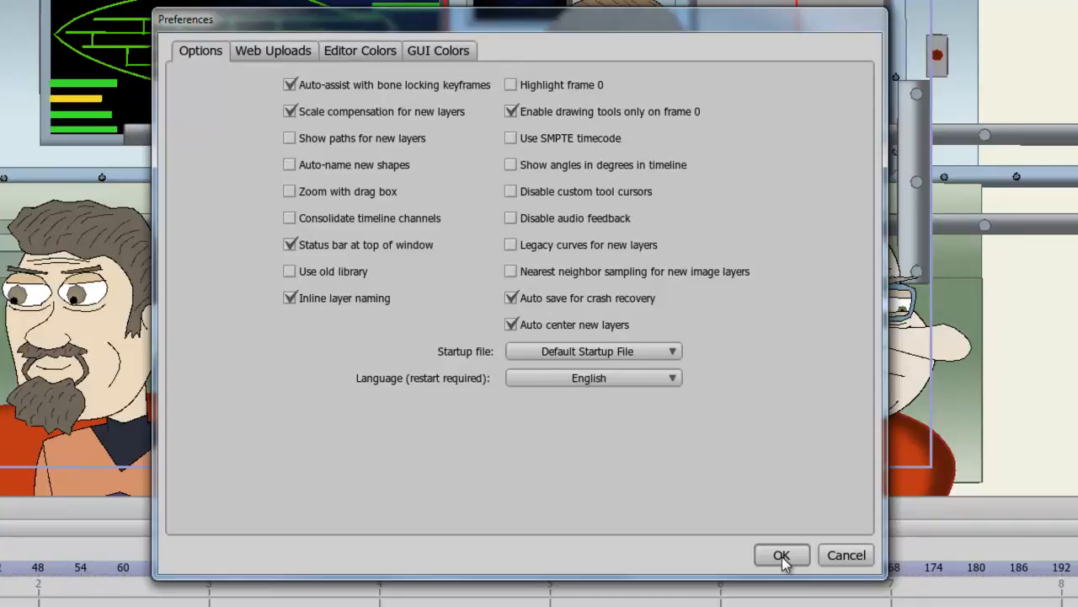
{"action": "left_click", "coordinate": [781, 554]}
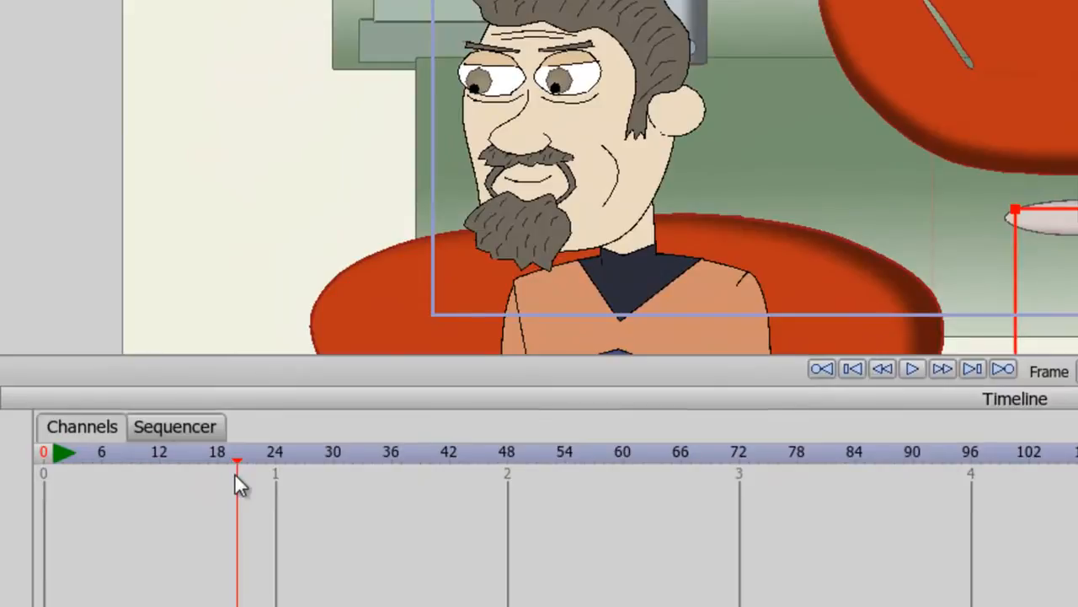
Step: Switch the Timeline panel to the Sequencer, listing Dalton, First Officer and Chair 2
{"action": "left_click", "coordinate": [175, 426]}
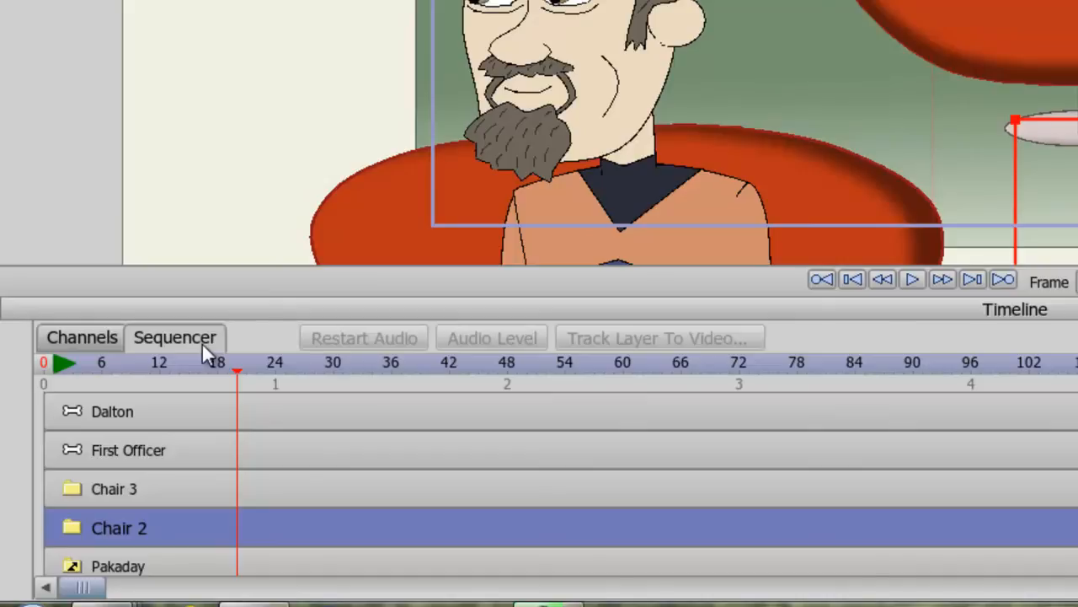
{"action": "left_click", "coordinate": [118, 566]}
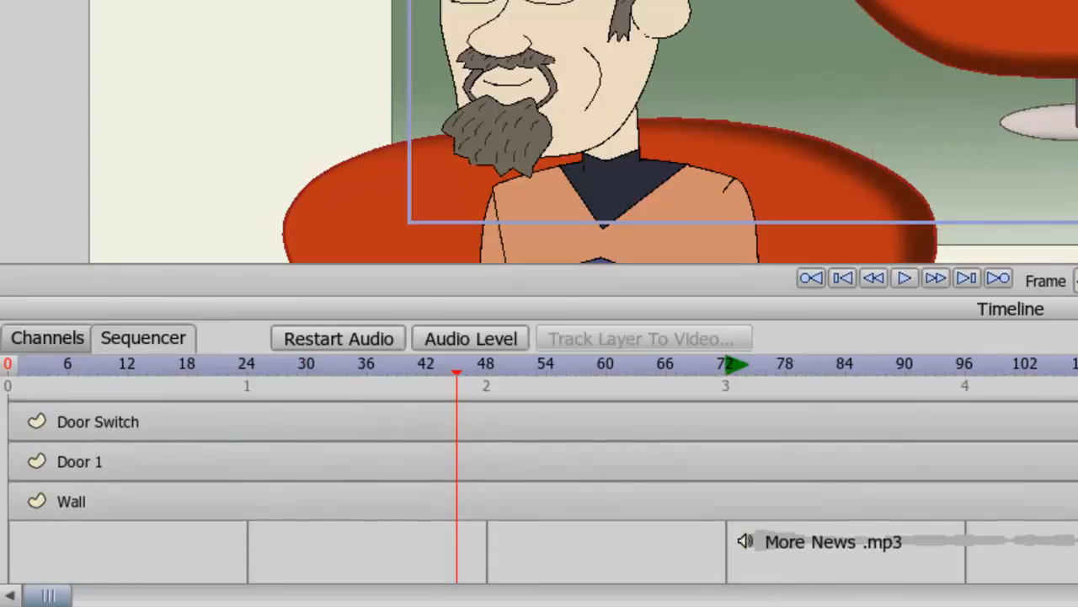
{"action": "mouse_move", "coordinate": [882, 552]}
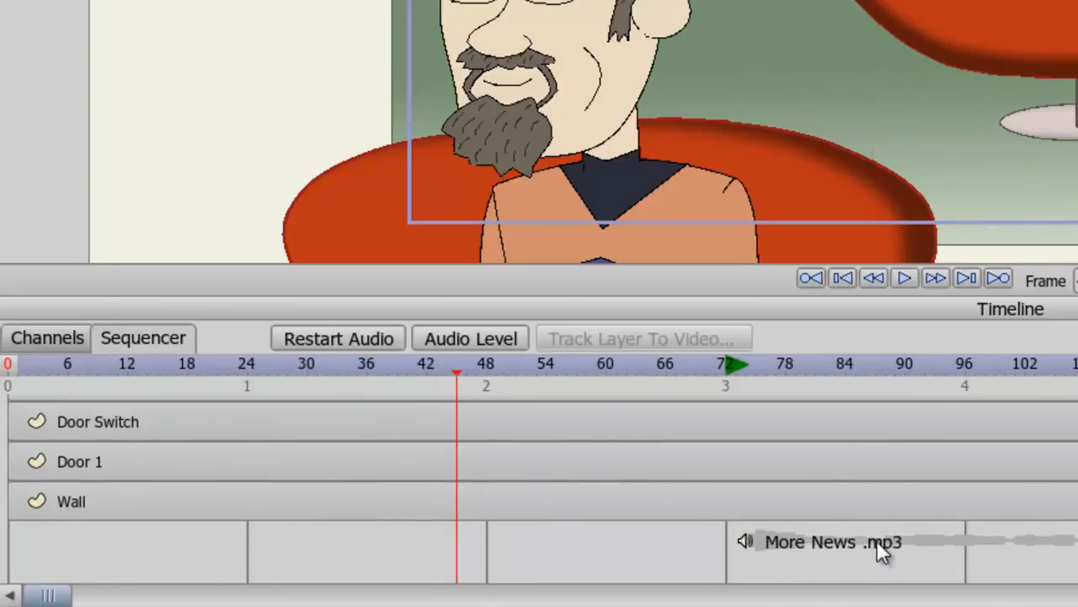